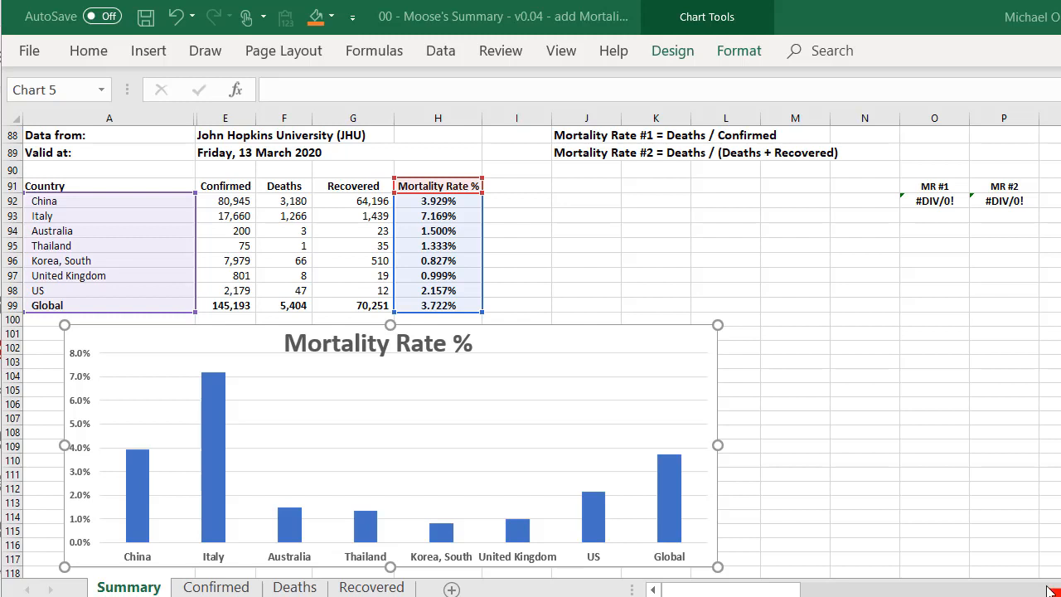
mouse_move(1018, 565)
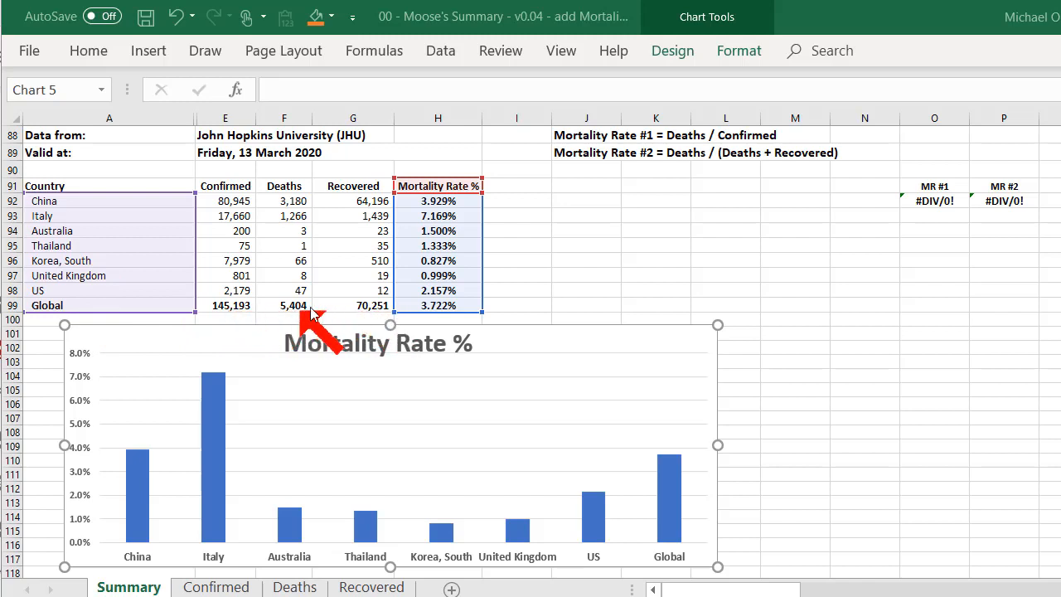
mouse_move(365, 324)
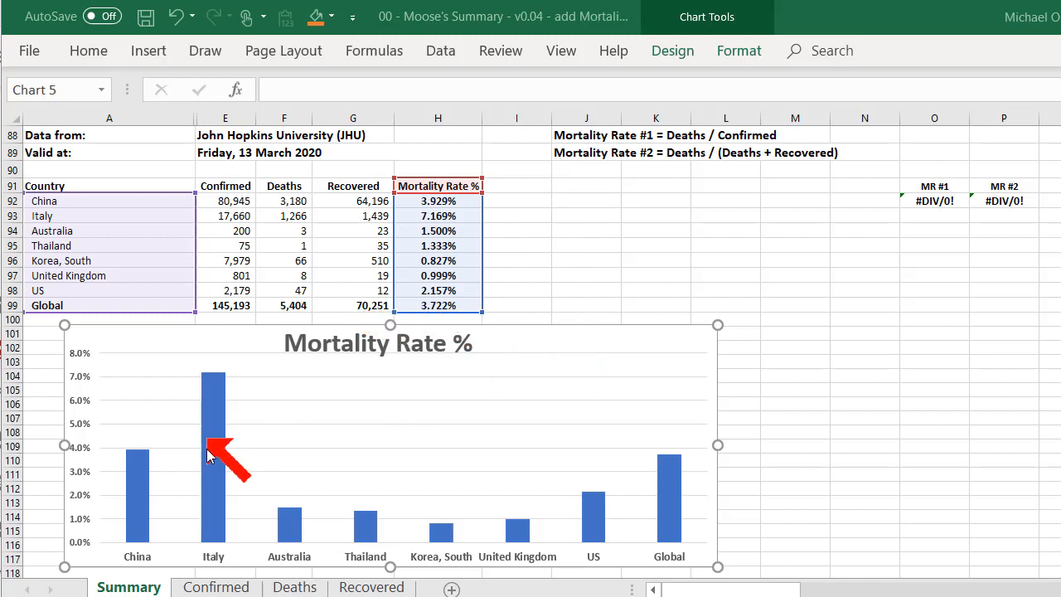
mouse_move(630, 157)
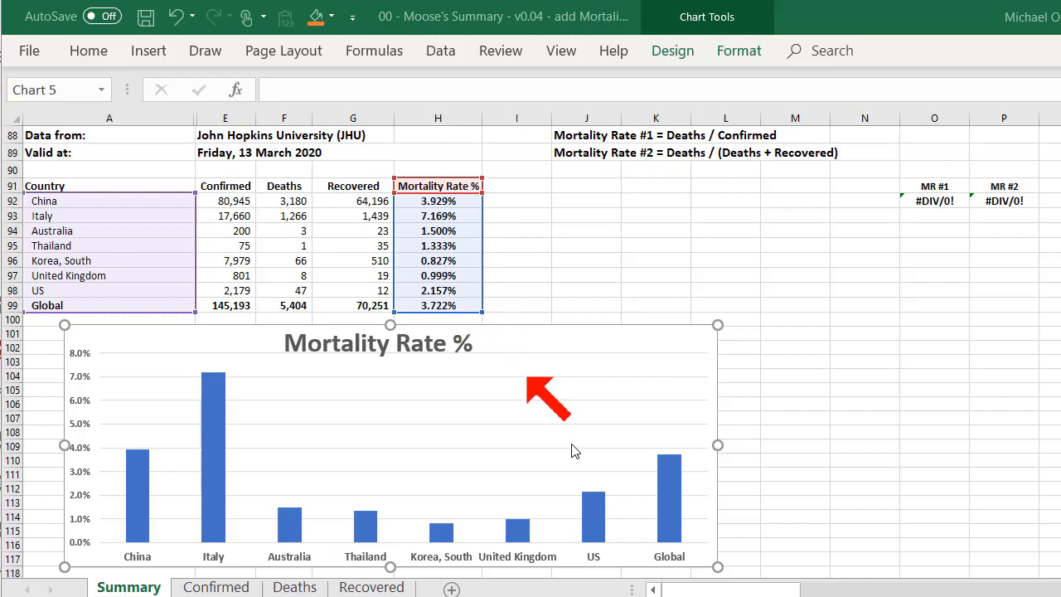
Step: Paste the =F92/(F92+G92) formula into H92:H99 so the chart shows US at 79.661%
drag(547, 398, 464, 331)
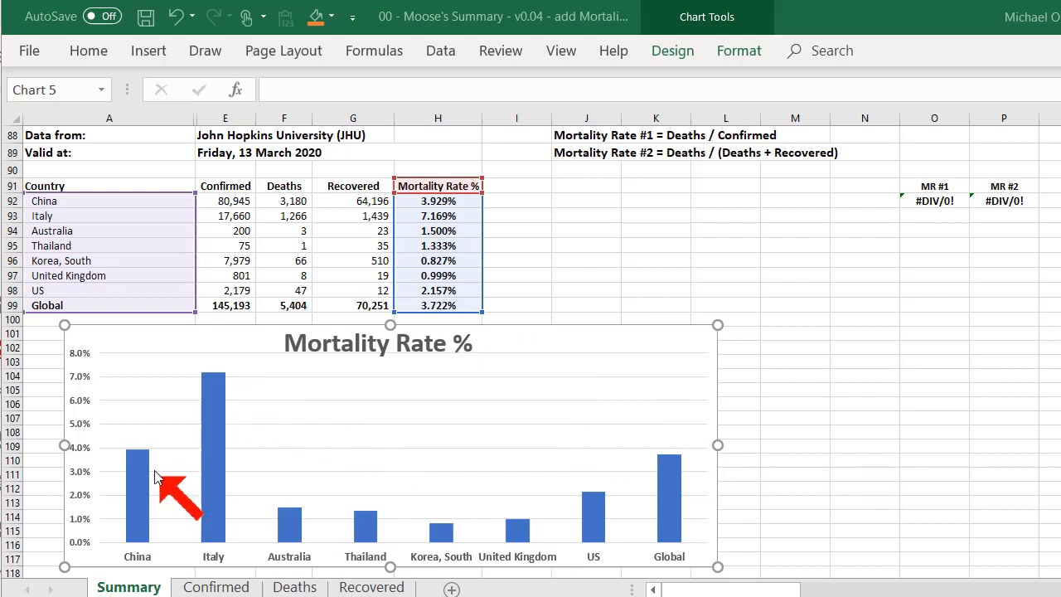
mouse_move(149, 464)
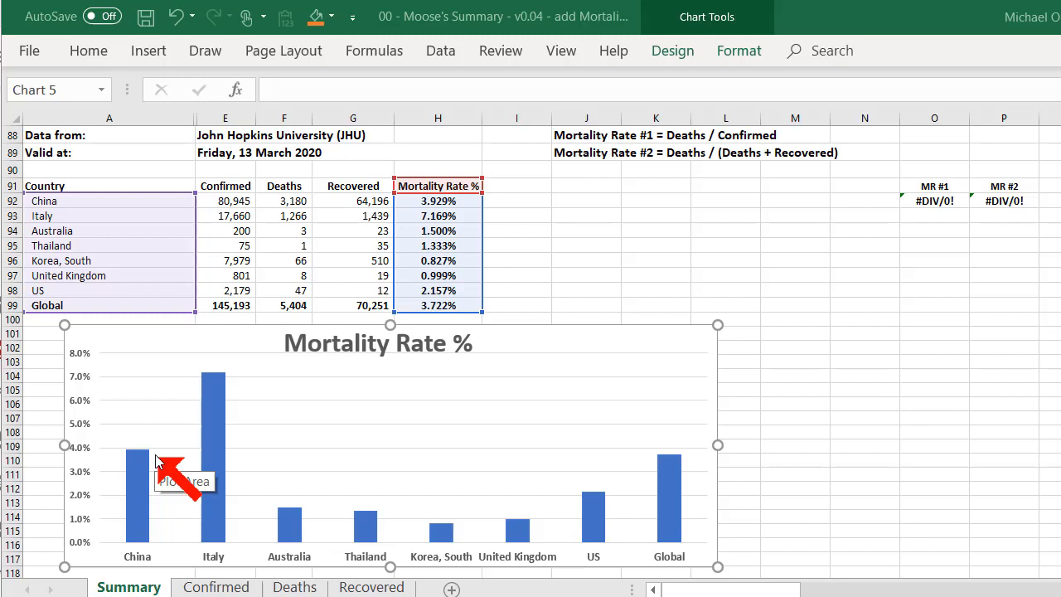
mouse_move(233, 405)
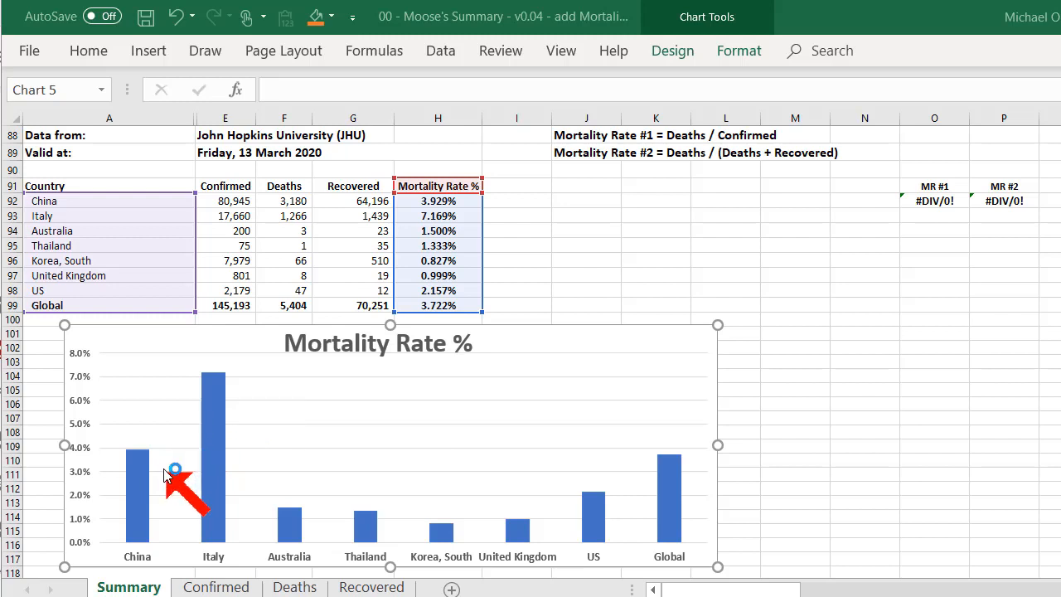
mouse_move(174, 472)
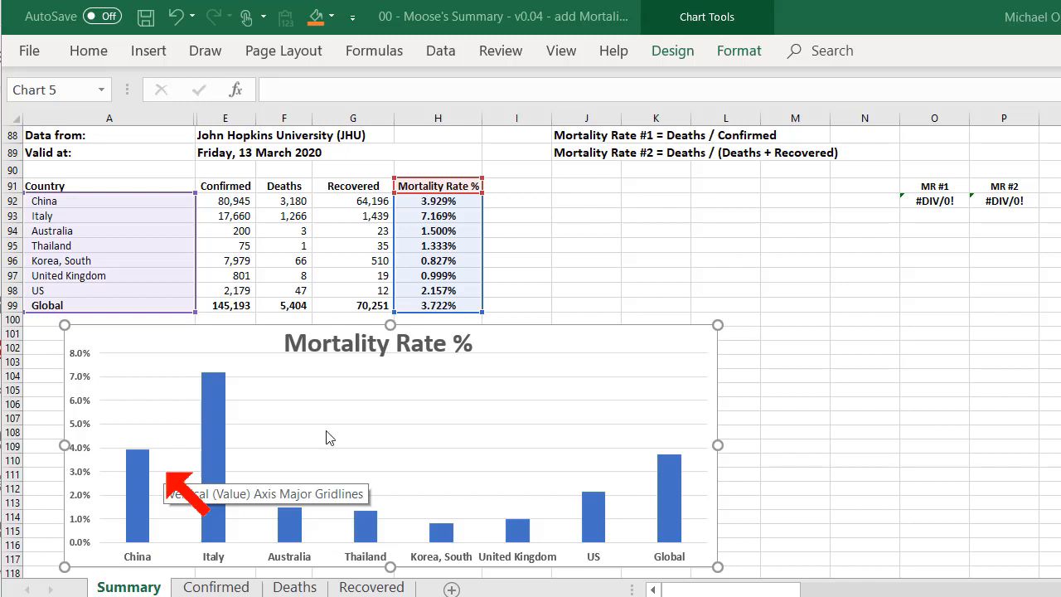
mouse_move(870, 406)
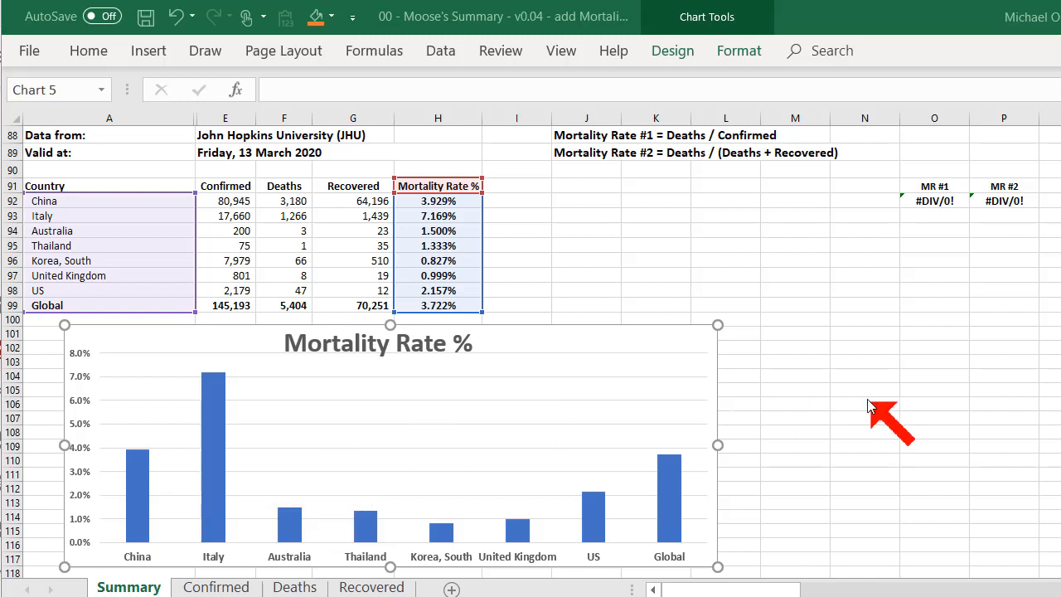
mouse_move(671, 174)
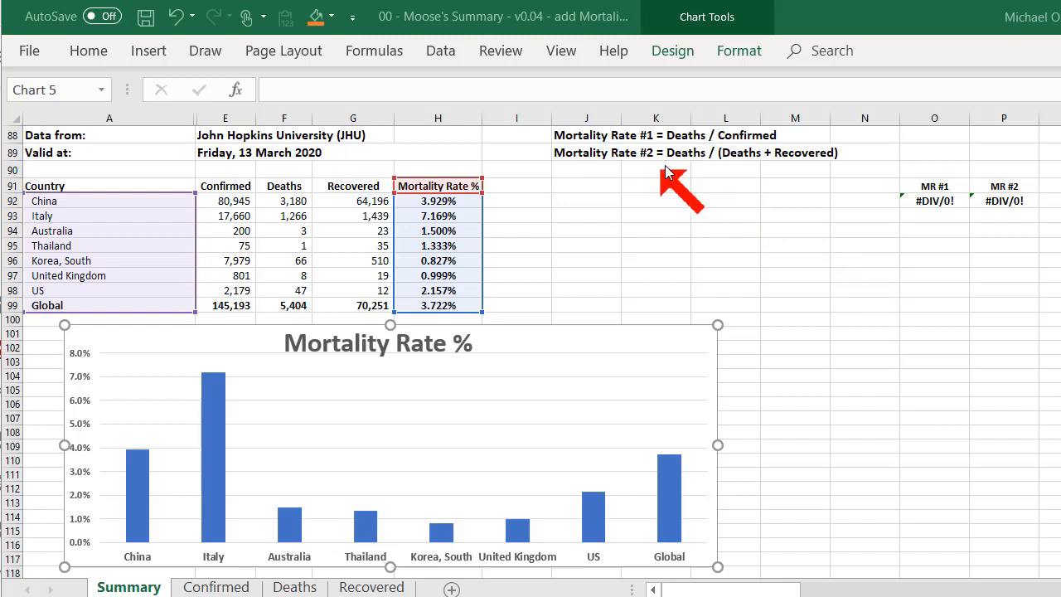
mouse_move(770, 174)
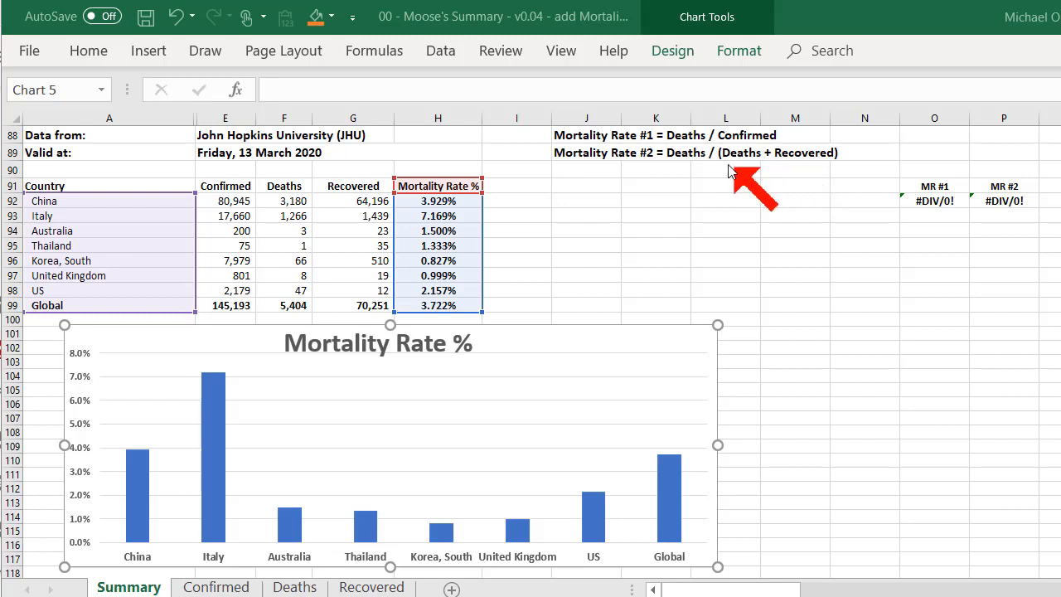
mouse_move(833, 170)
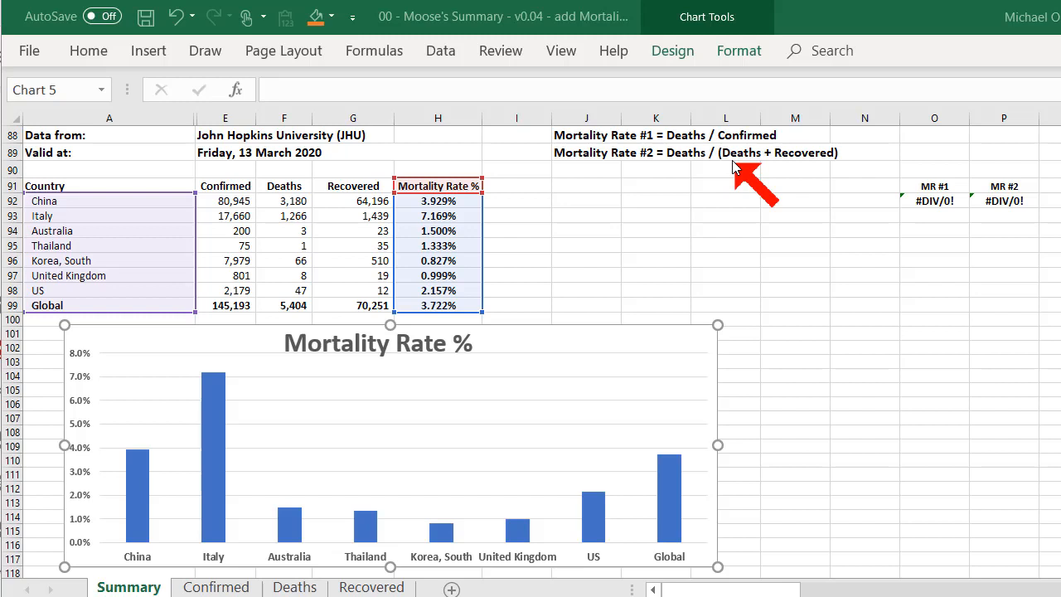
mouse_move(737, 170)
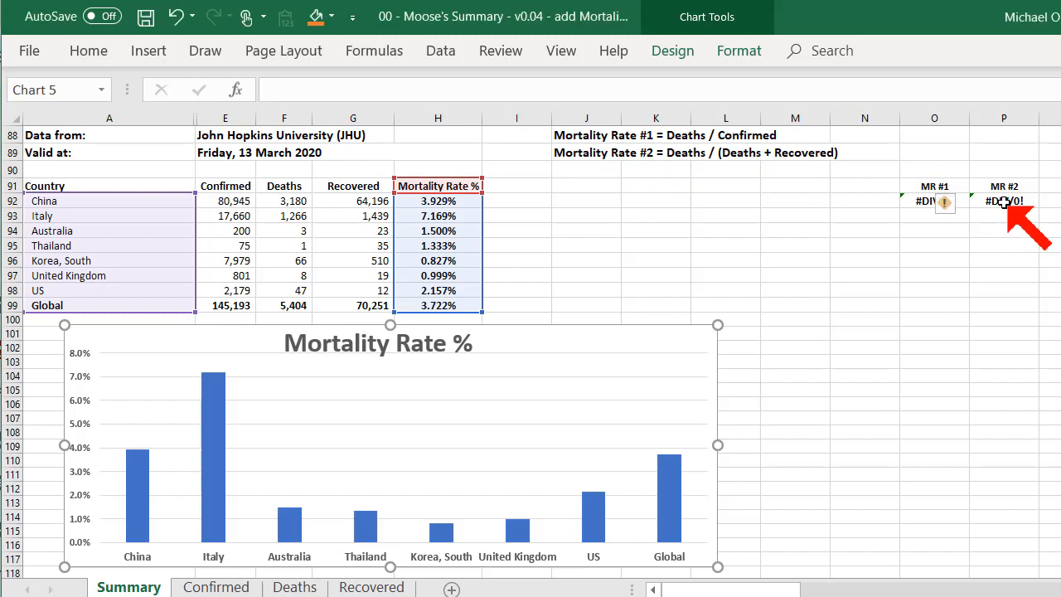
click(1004, 201)
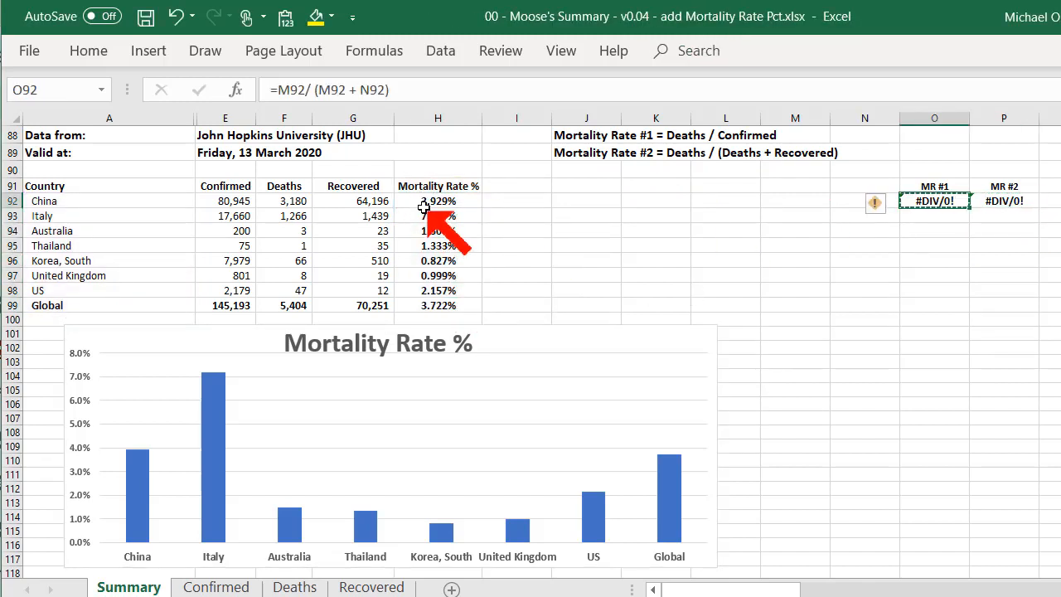
key(ctrl+v)
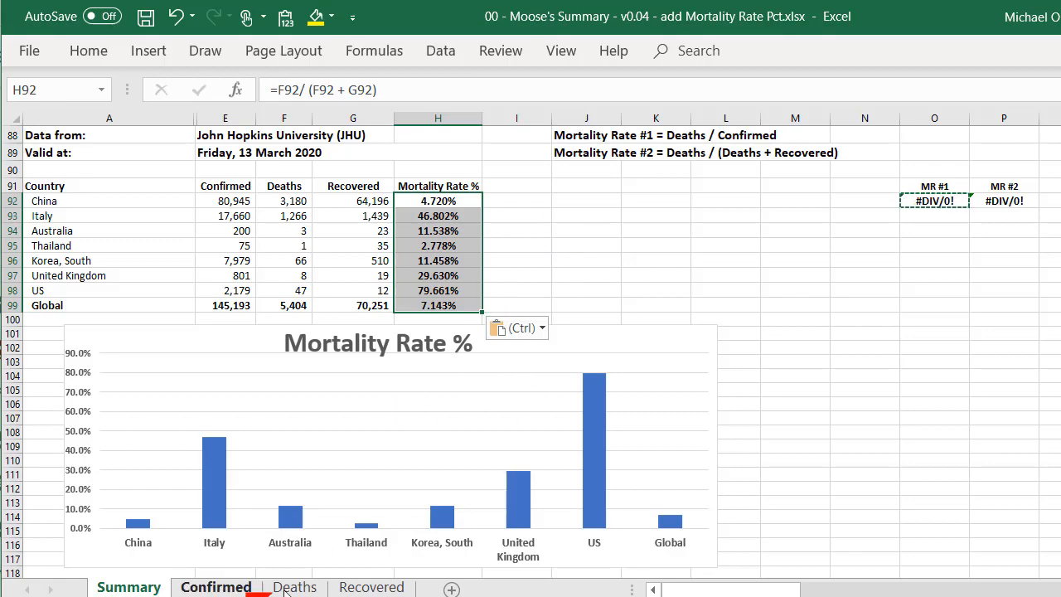
Step: Verify Italy's 1,266 deaths and 1,439 recovered on the Deaths and Recovered sheets, then return to Summary
click(295, 587)
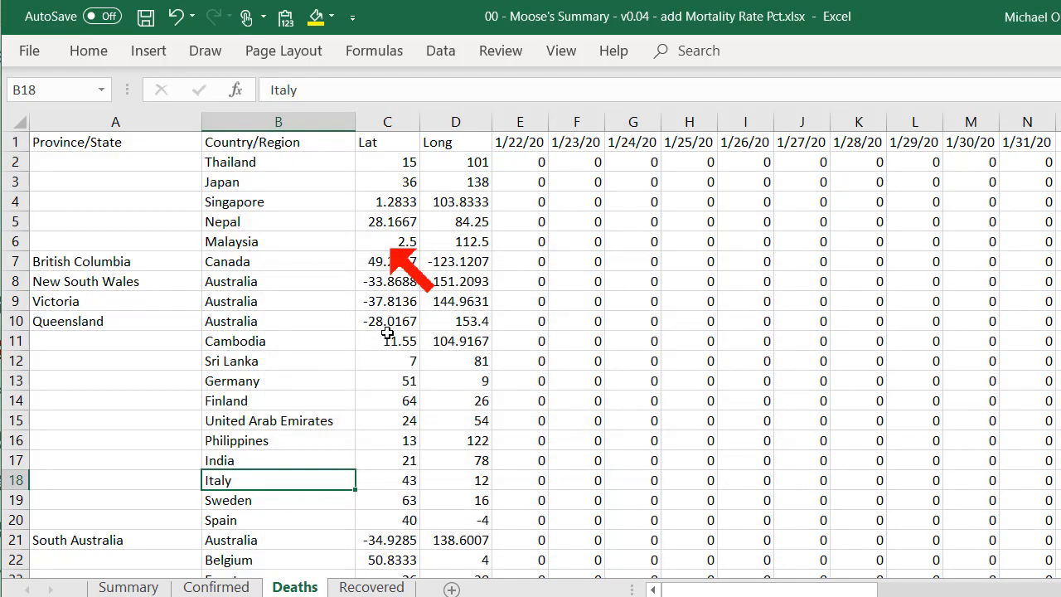
scroll(right, 3)
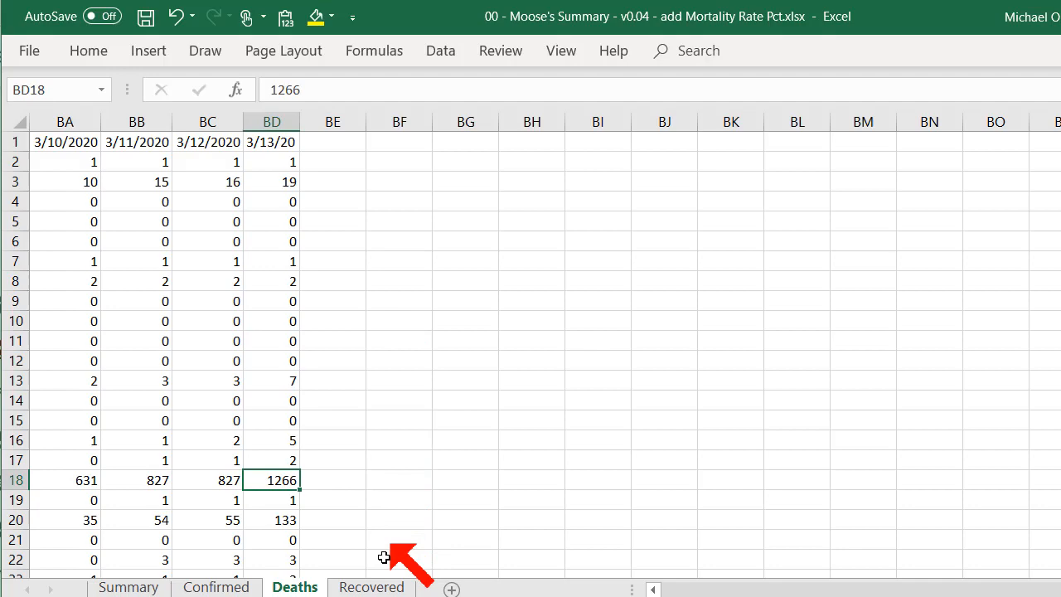
click(371, 587)
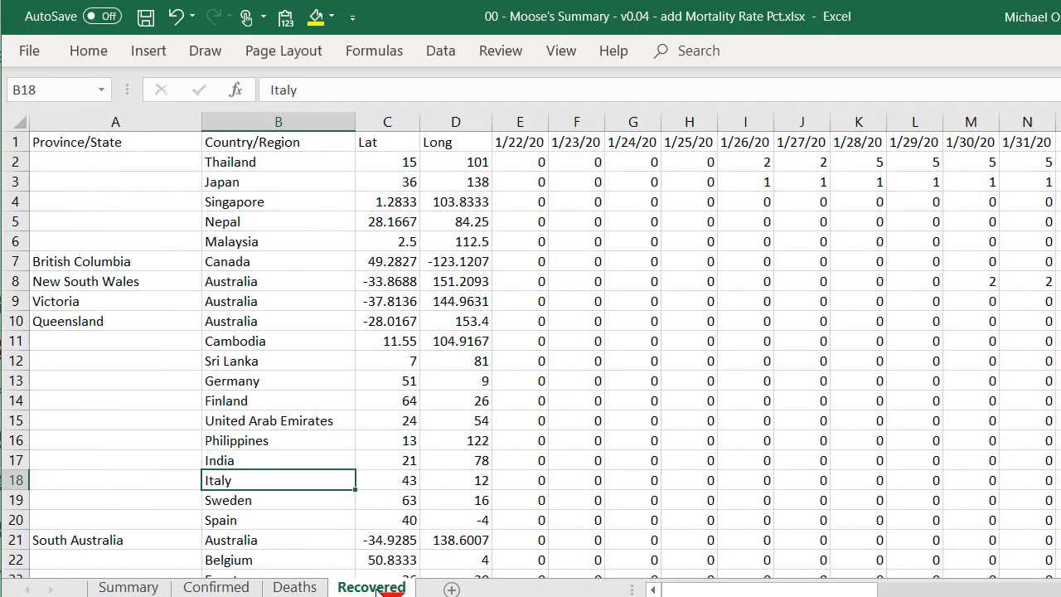
scroll(right, 3)
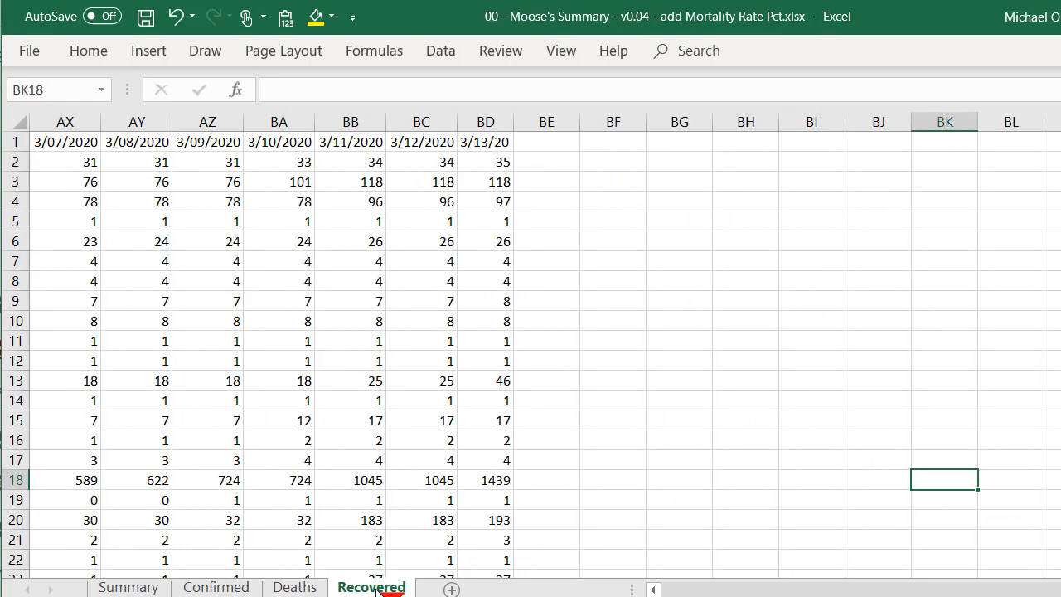
click(485, 480)
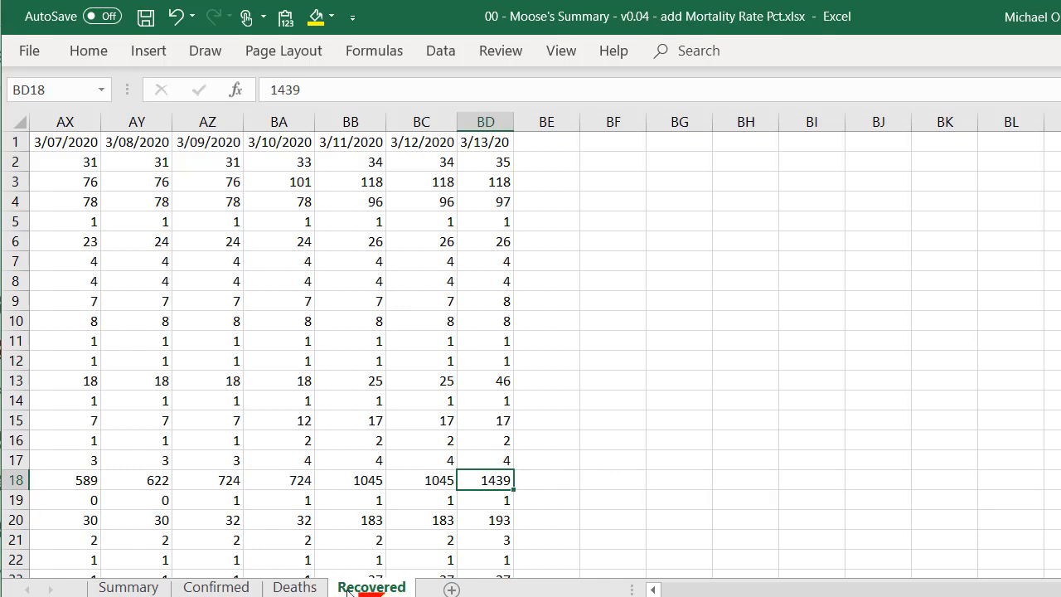
click(294, 587)
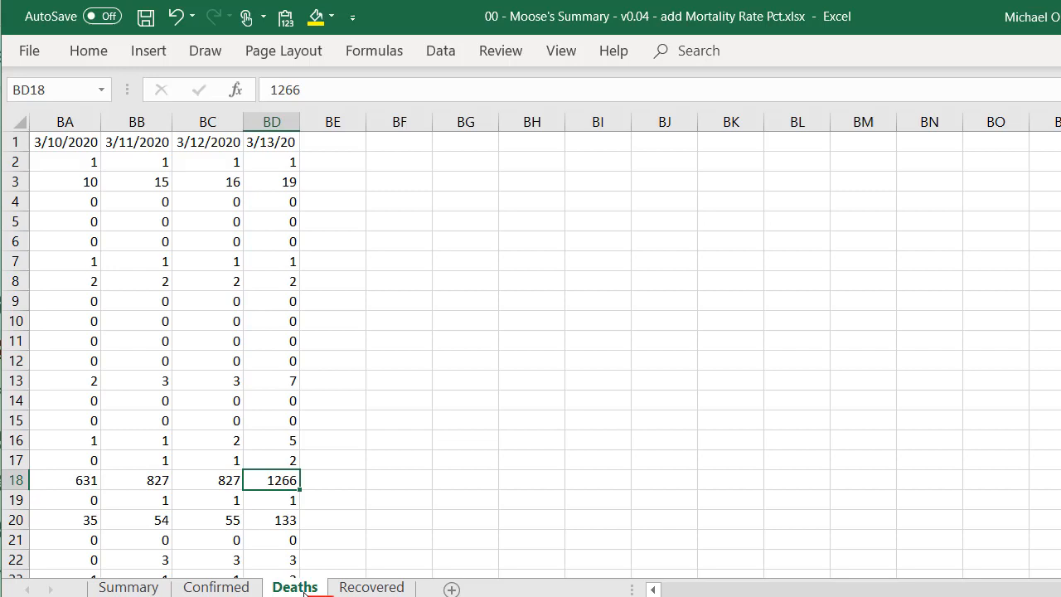
click(128, 586)
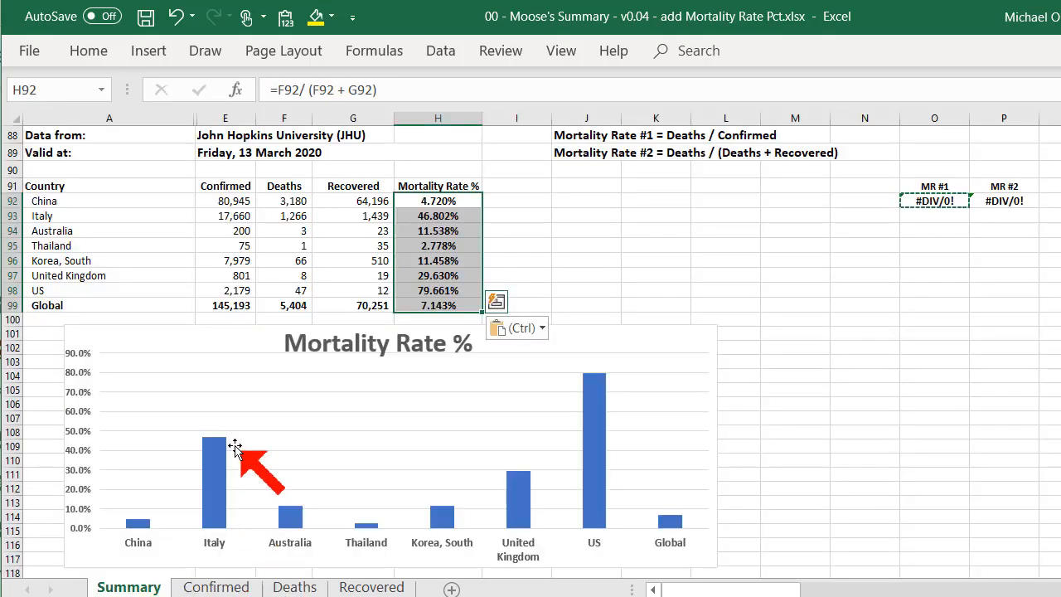
mouse_move(744, 460)
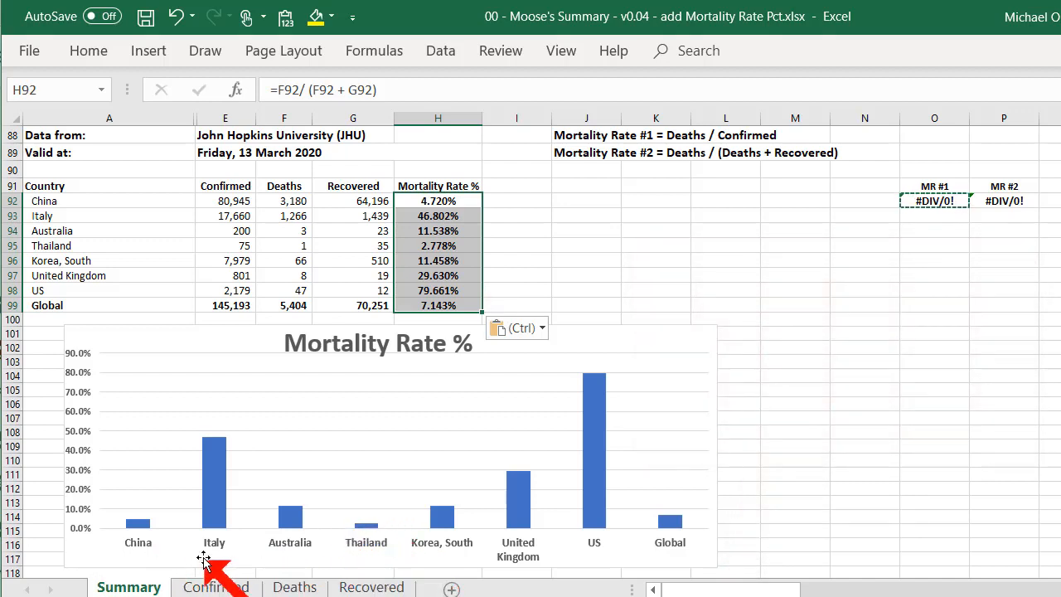
mouse_move(594, 554)
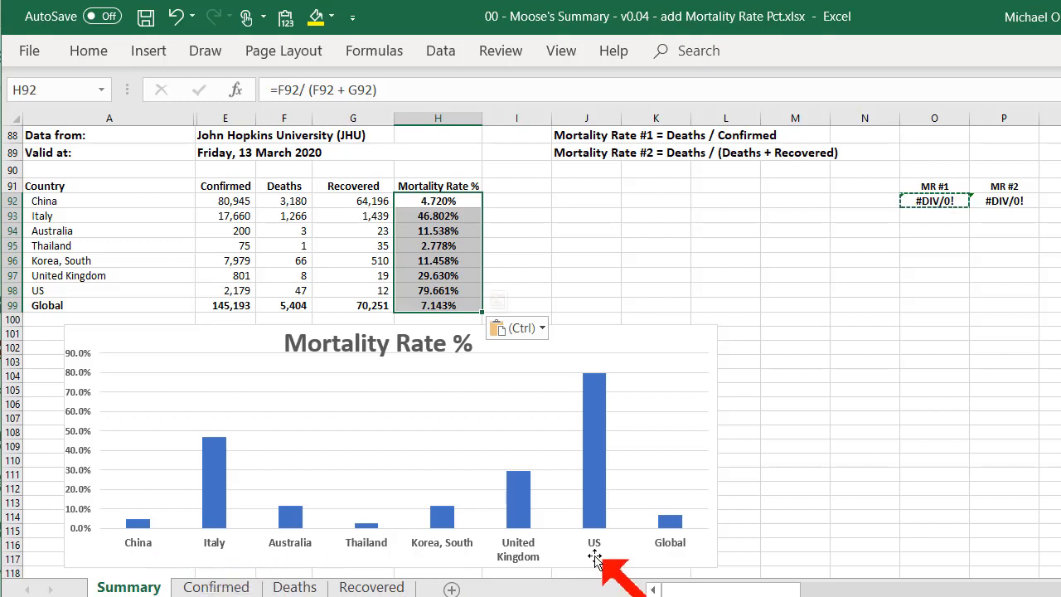
mouse_move(620, 566)
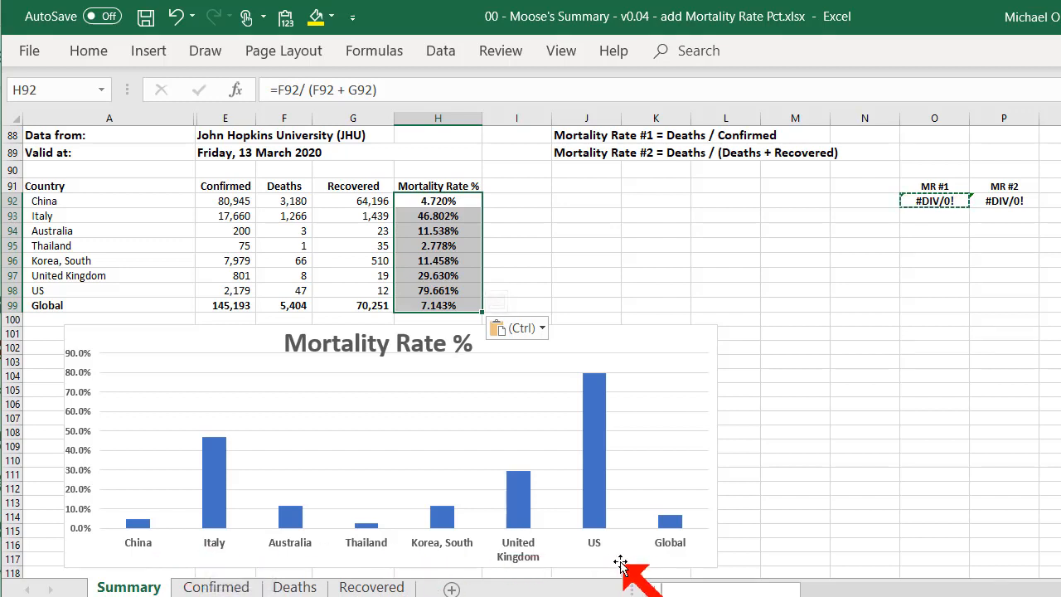
mouse_move(609, 409)
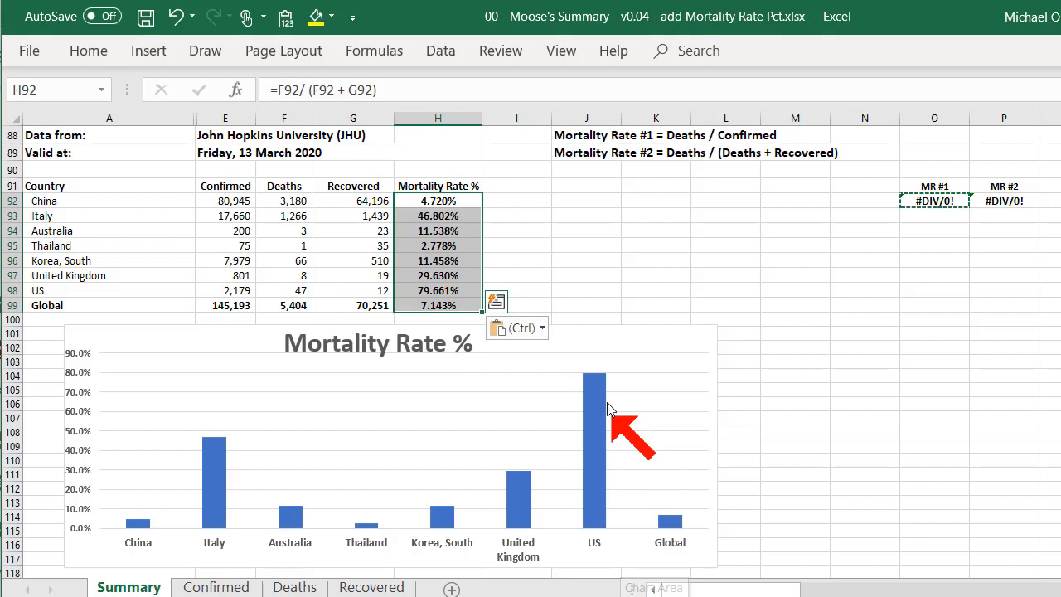
mouse_move(613, 379)
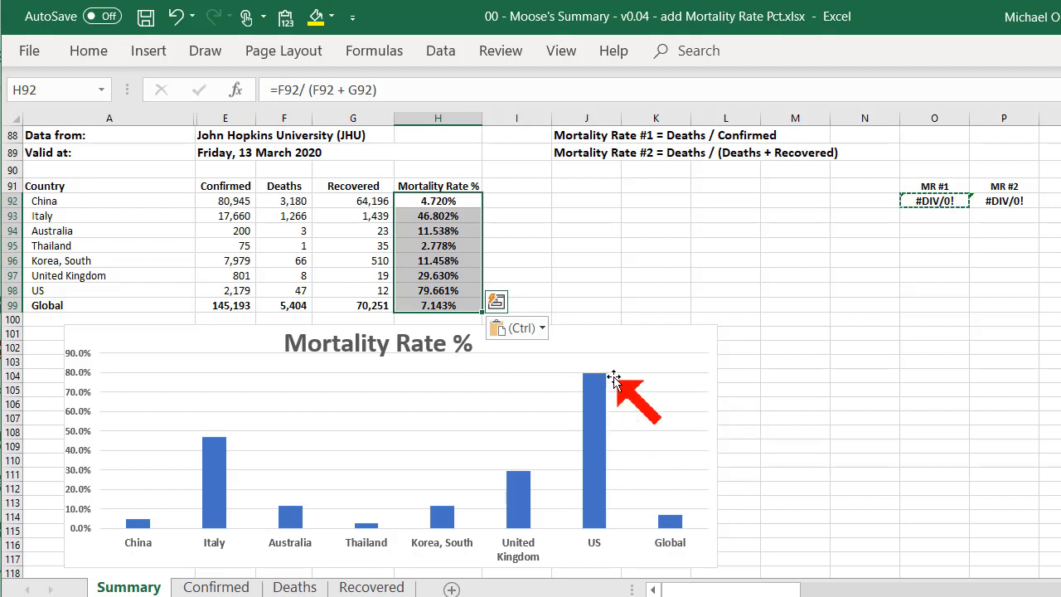
mouse_move(460, 291)
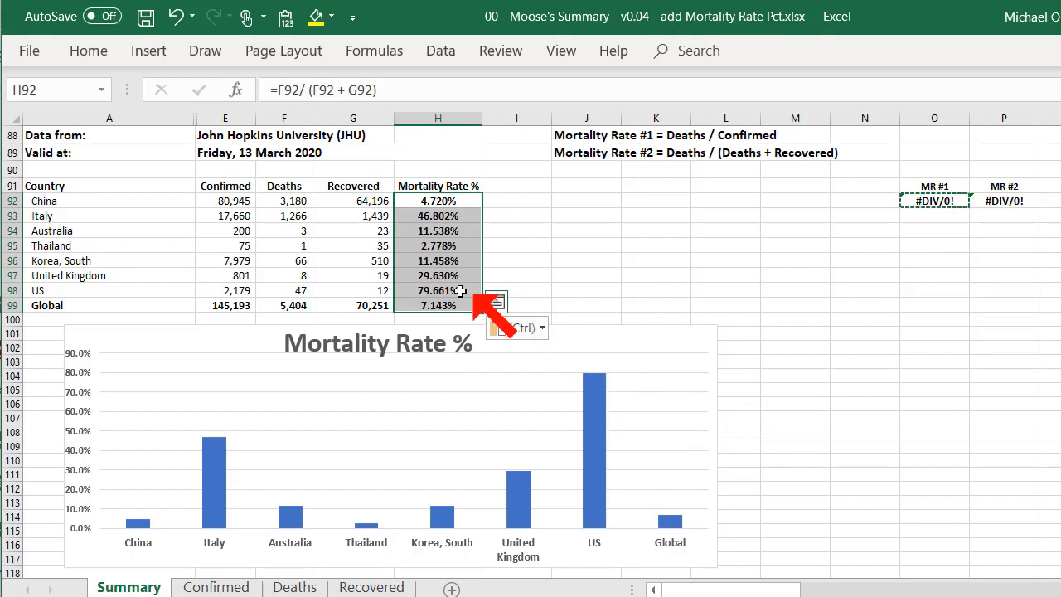
mouse_move(610, 368)
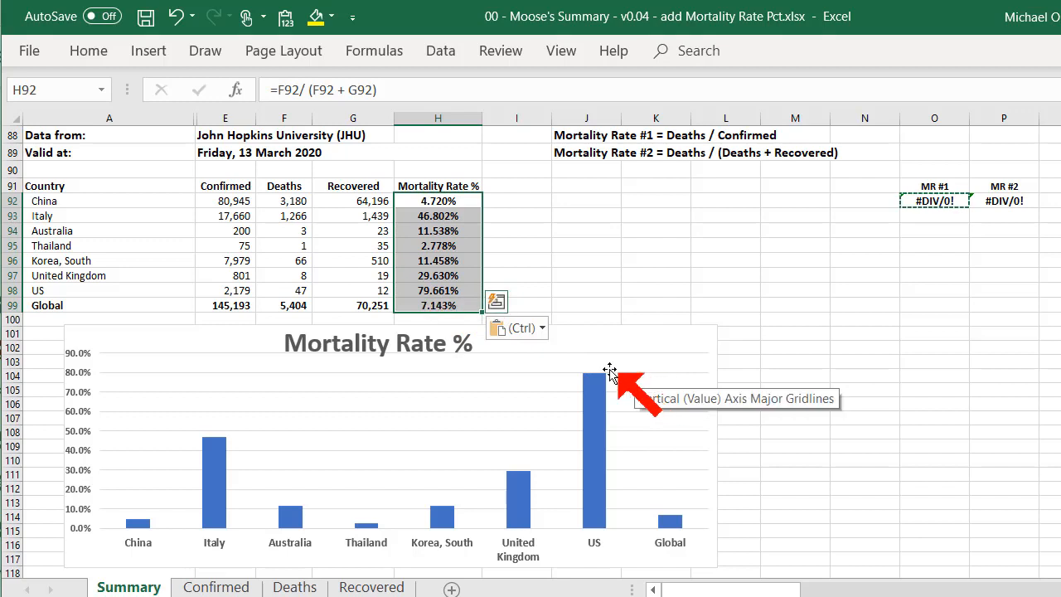
mouse_move(327, 550)
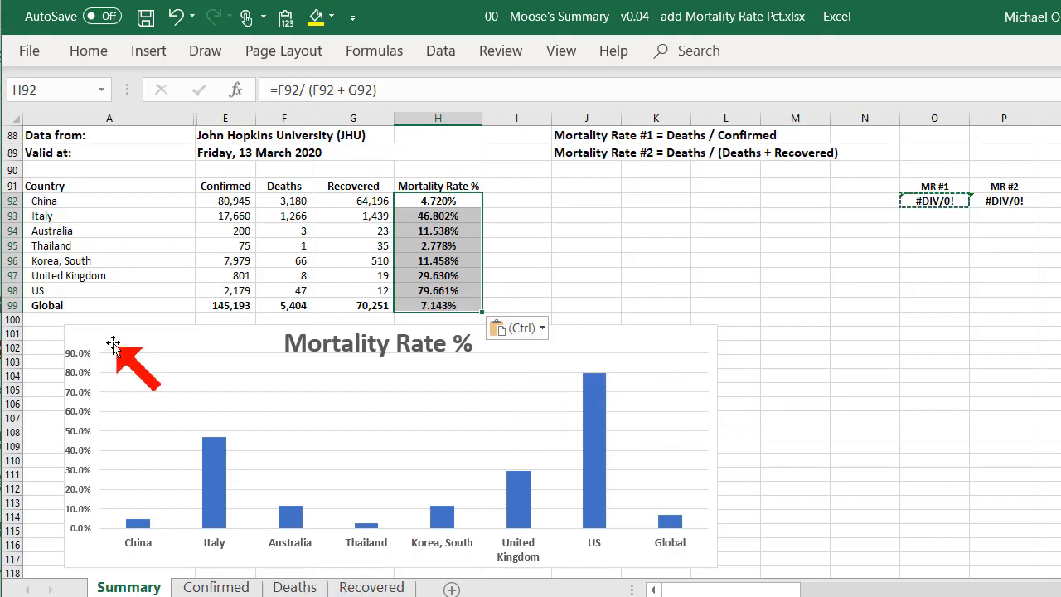
Step: Scroll through the Deaths sheet data, then move to the Confirmed sheet
click(294, 587)
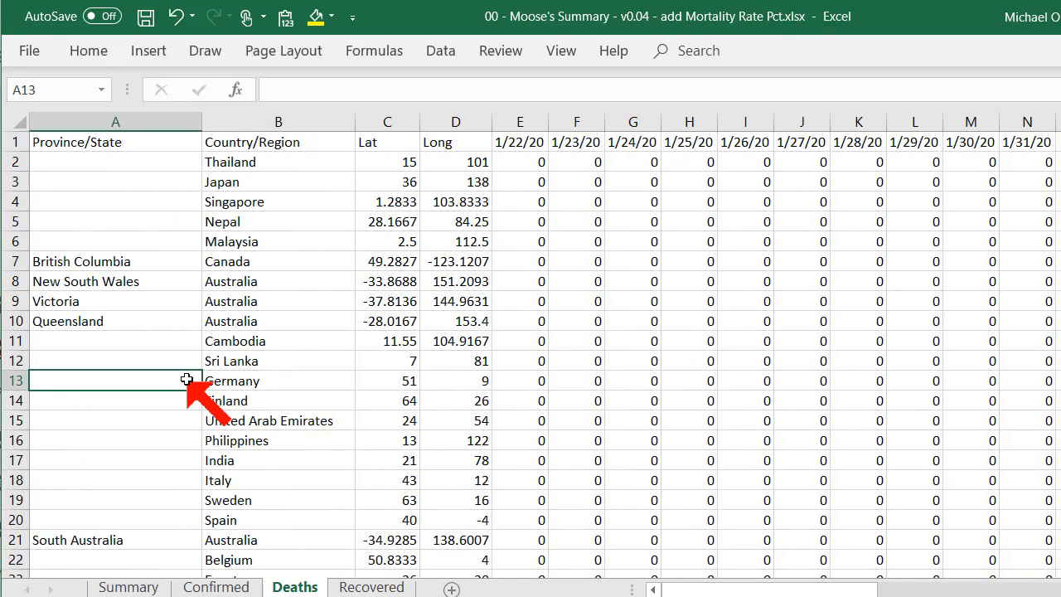
scroll(down, 3)
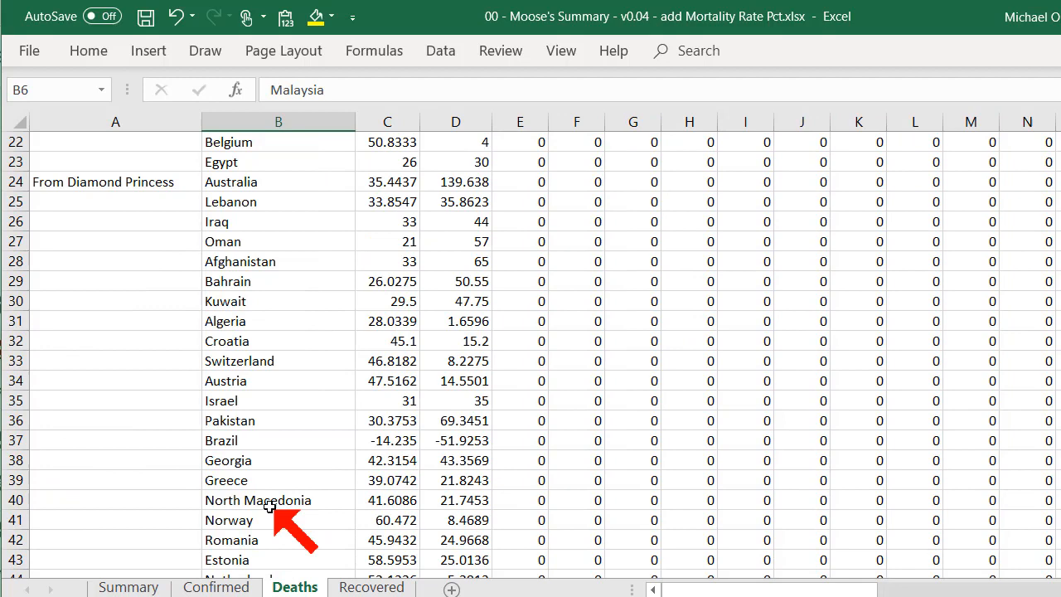
scroll(down, 3)
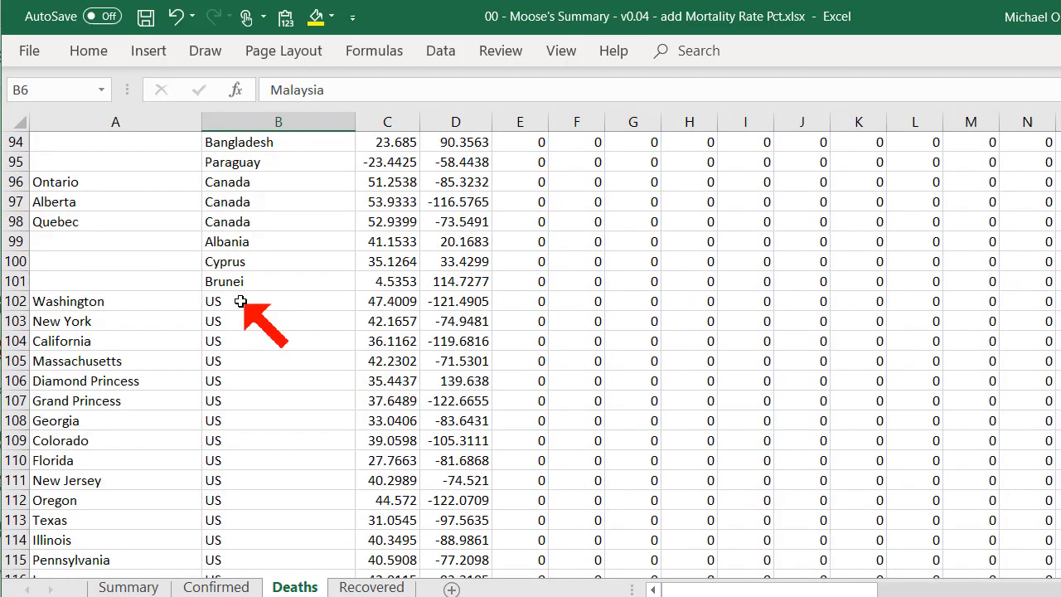
scroll(down, 3)
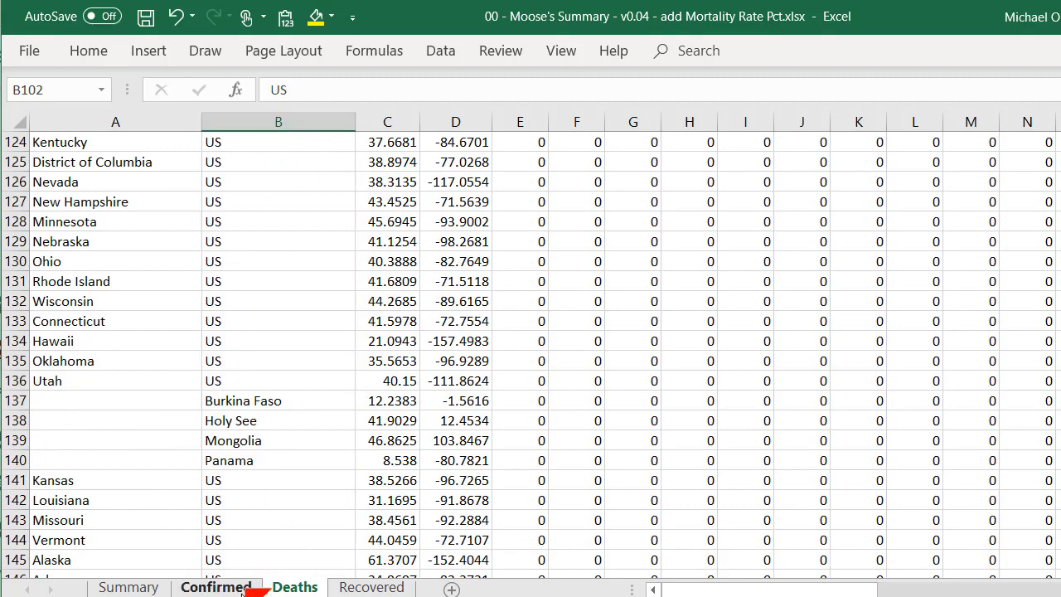
click(371, 587)
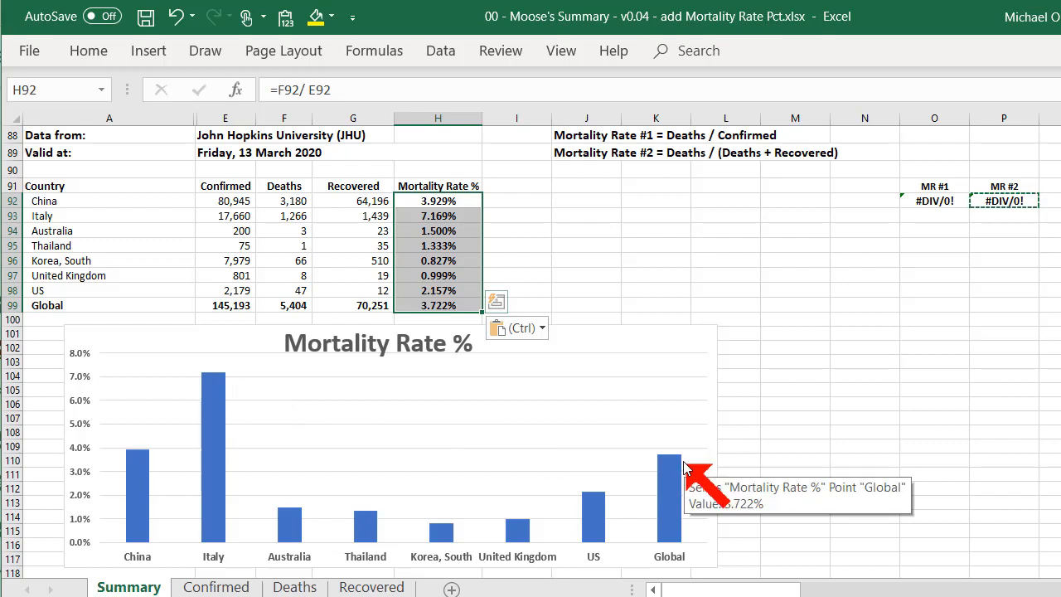
mouse_move(688, 464)
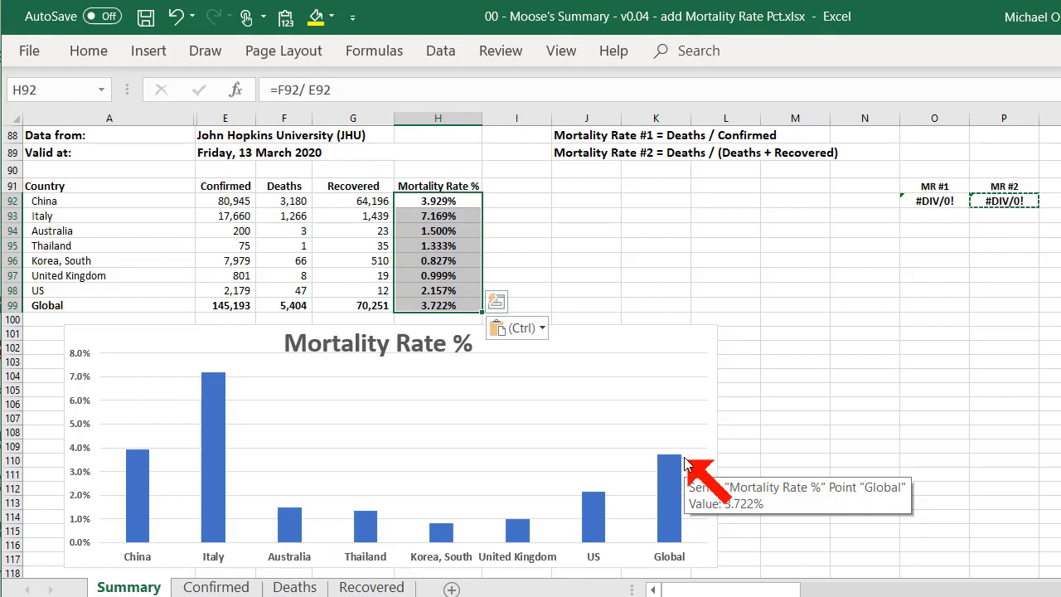
mouse_move(729, 454)
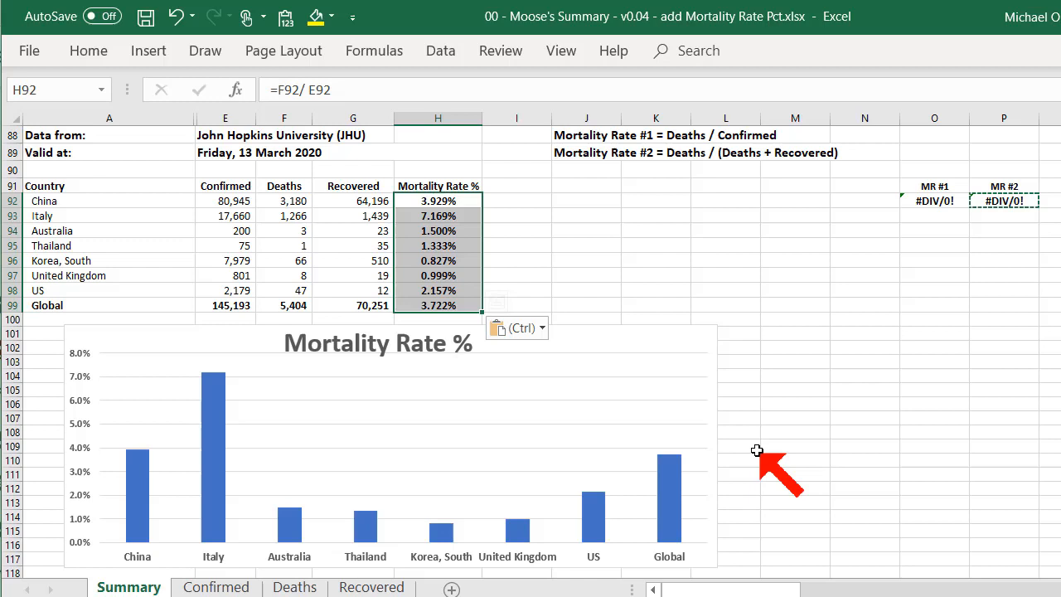
mouse_move(800, 498)
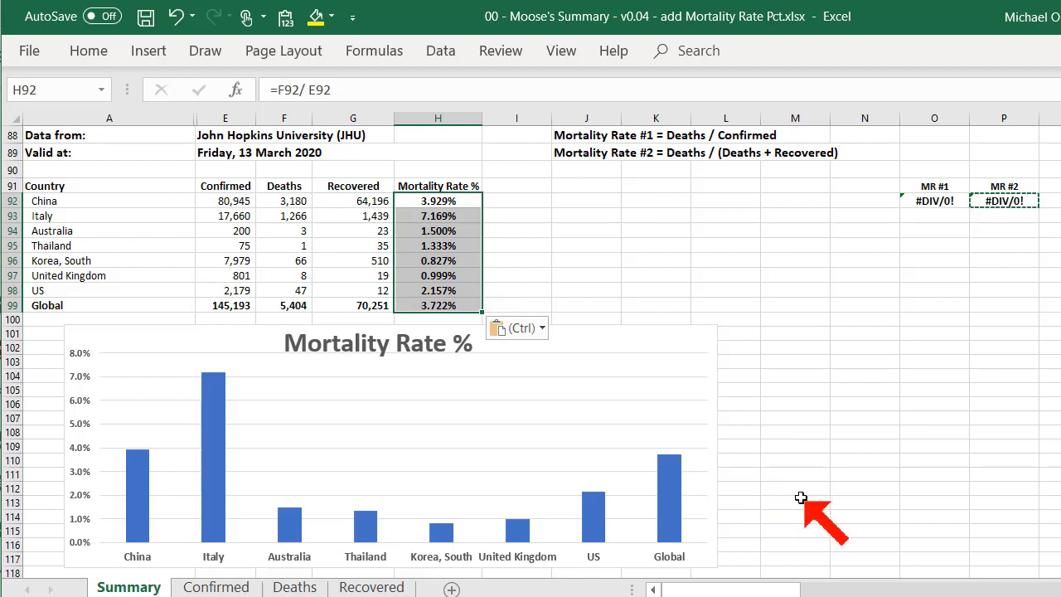